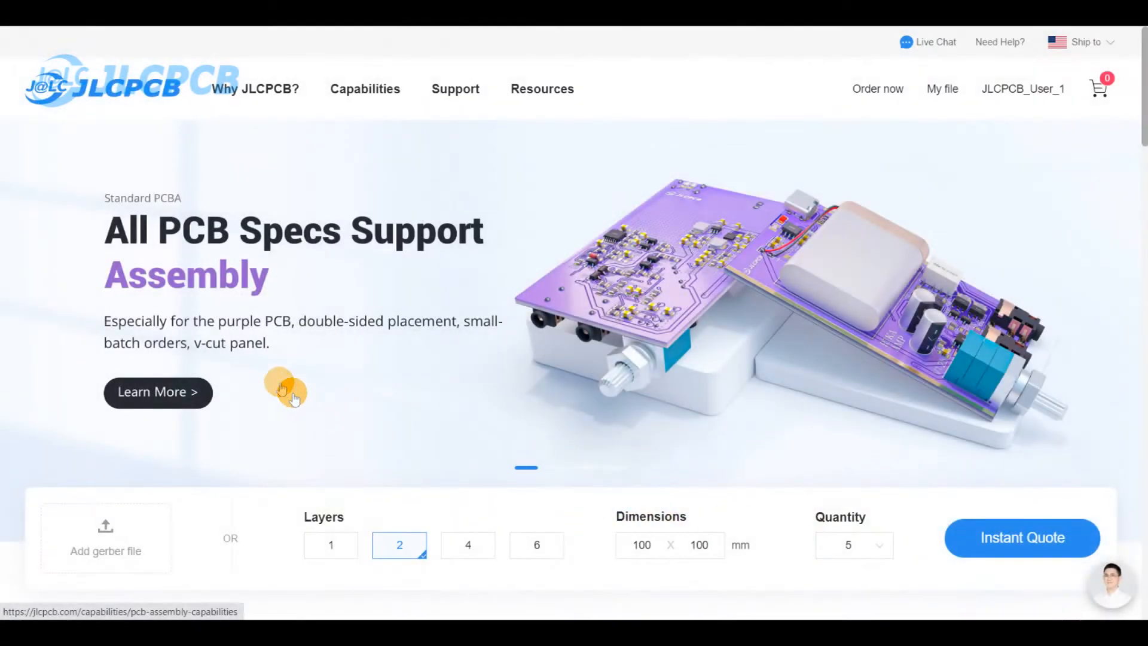
# Browse the PCB assembly capabilities comparison page.
pyautogui.click(157, 392)
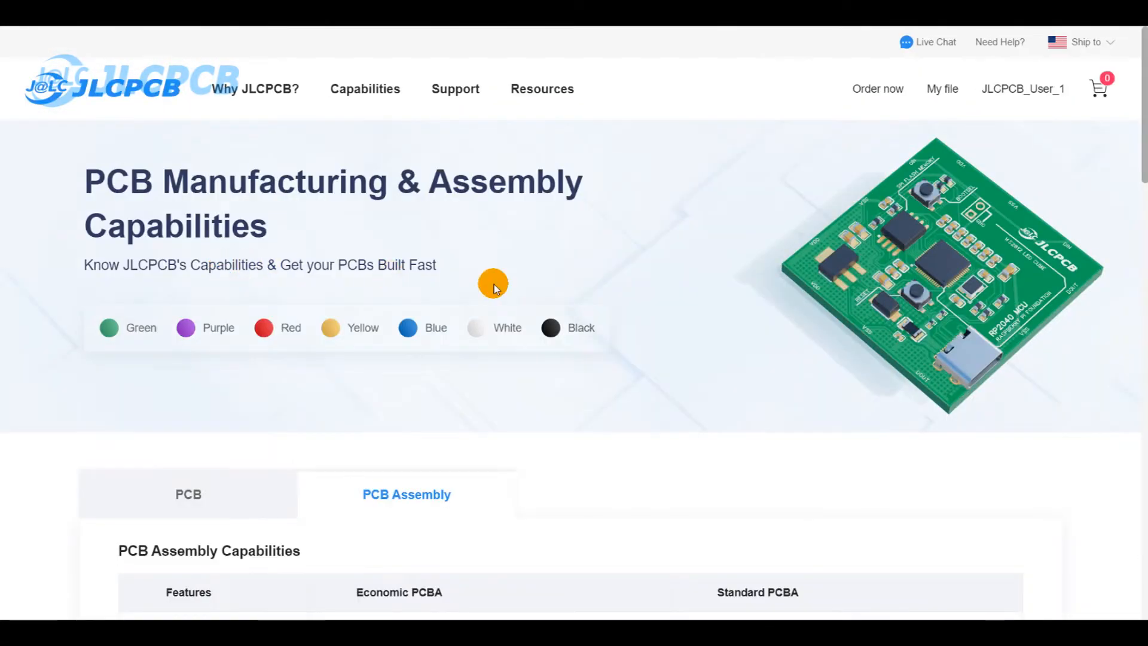
pyautogui.scroll(-3)
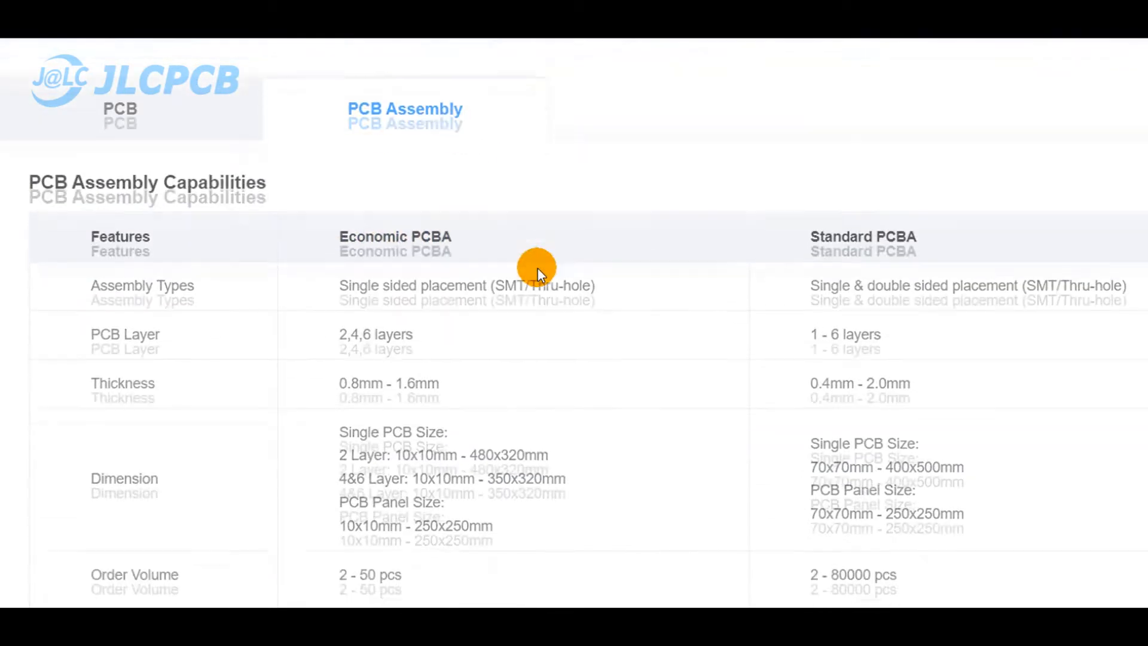
pyautogui.scroll(-3)
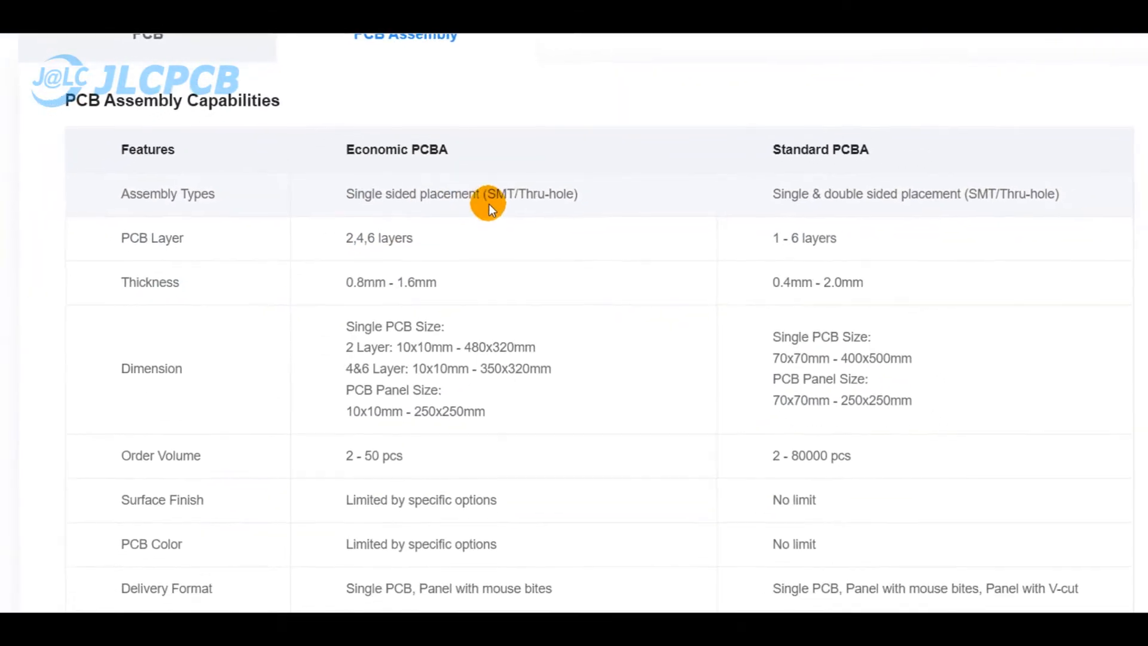
pyautogui.scroll(-3)
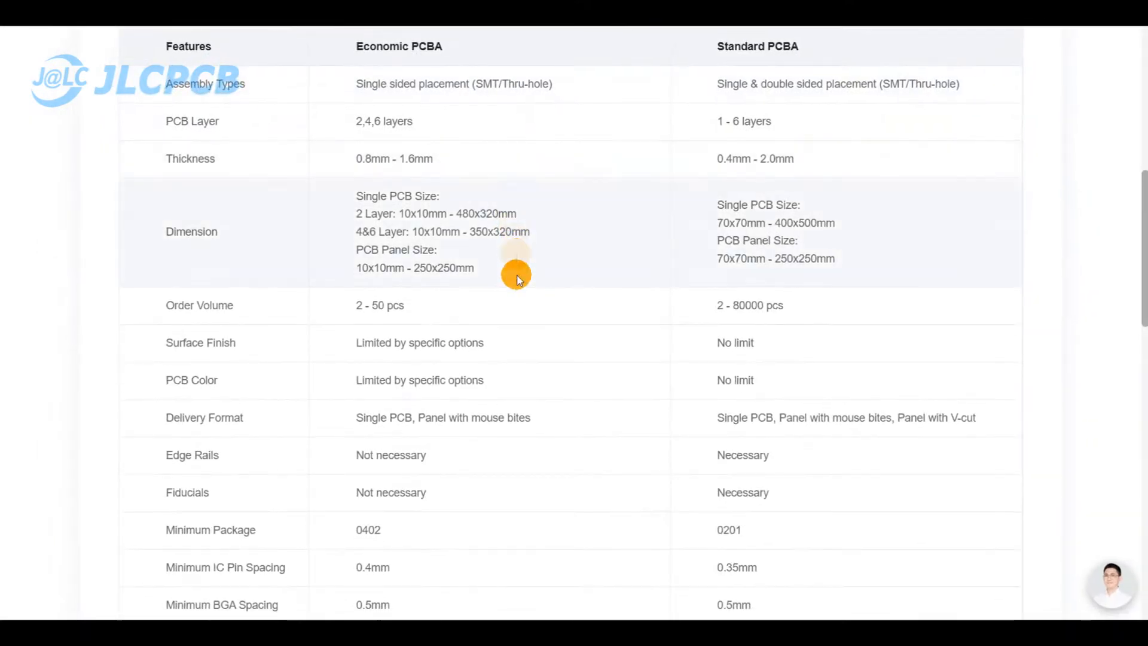
pyautogui.moveTo(413, 411)
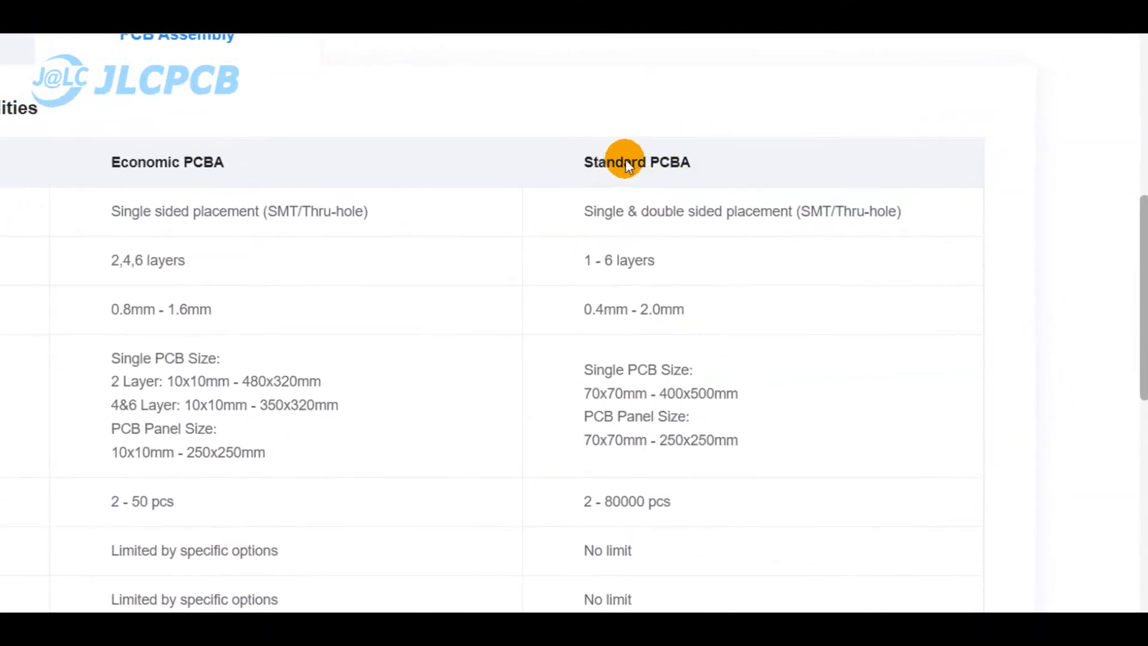
pyautogui.scroll(-3)
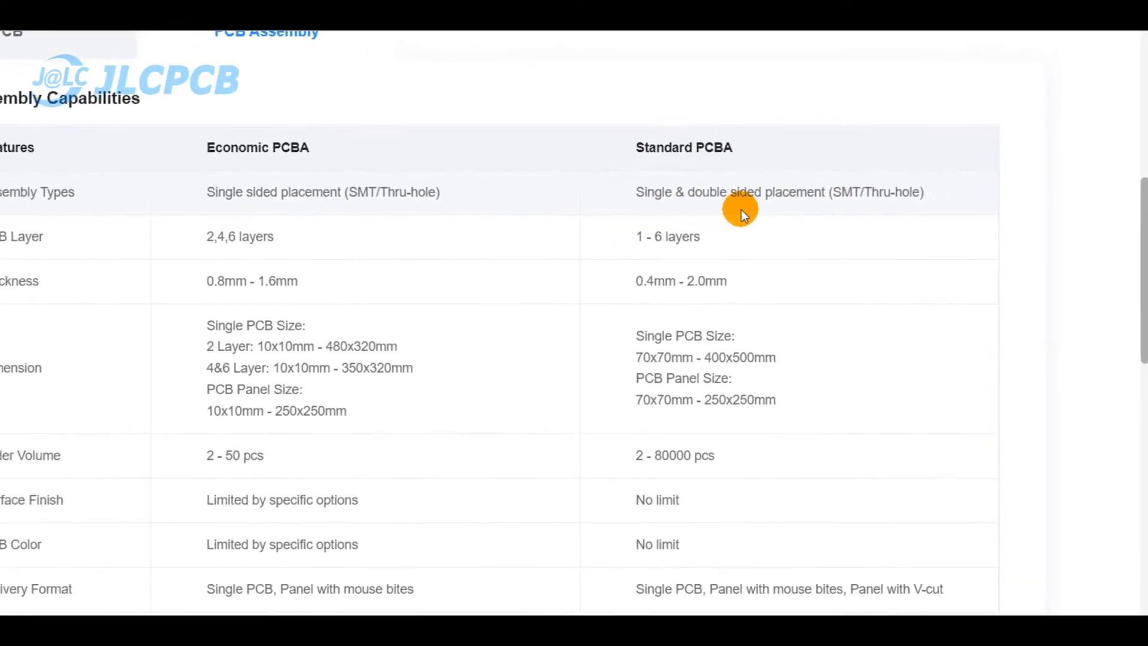
pyautogui.scroll(-3)
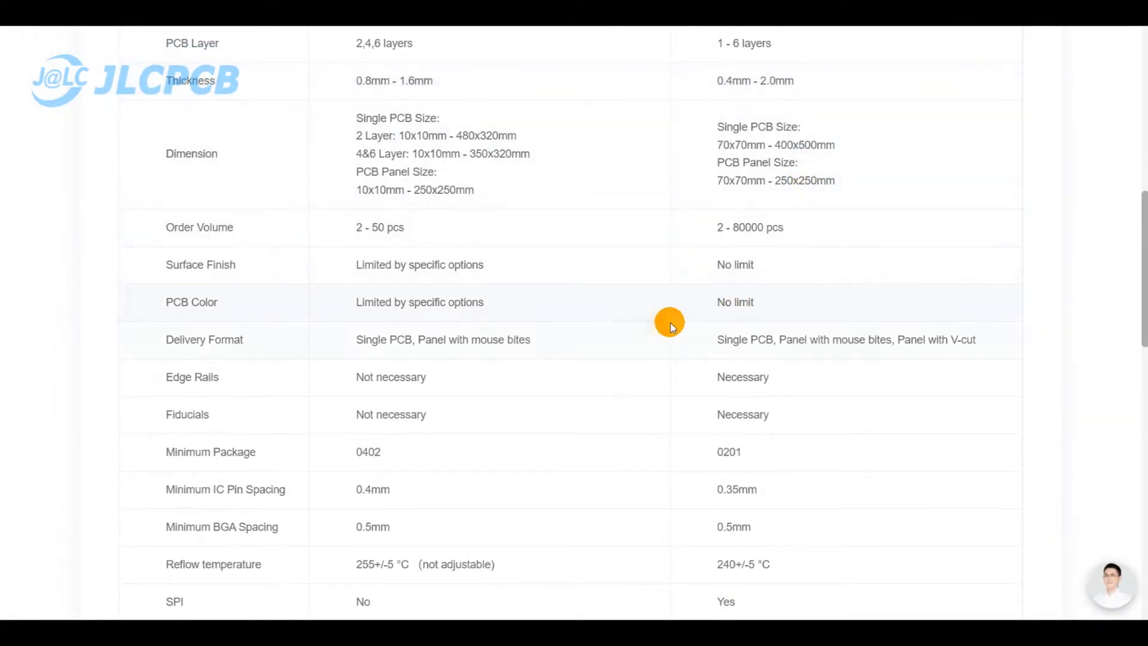
pyautogui.moveTo(782, 264)
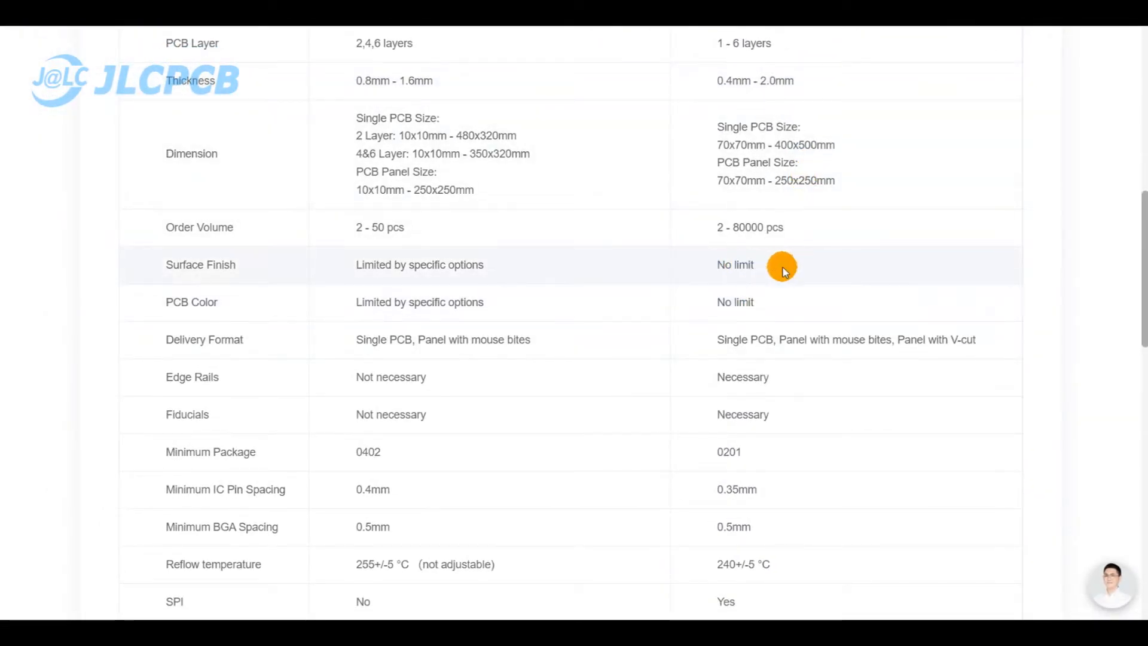
pyautogui.scroll(3)
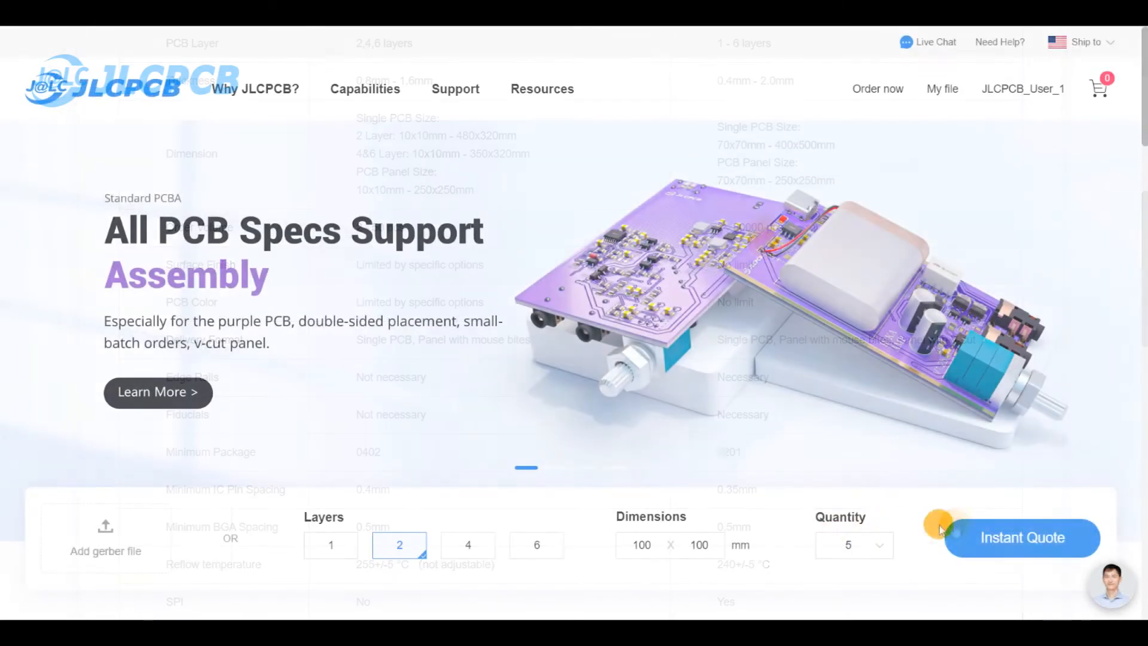
# Start an instant quote with the Gerber file, black board colour, and Standard both-sided assembly for 2 boards.
pyautogui.click(1022, 538)
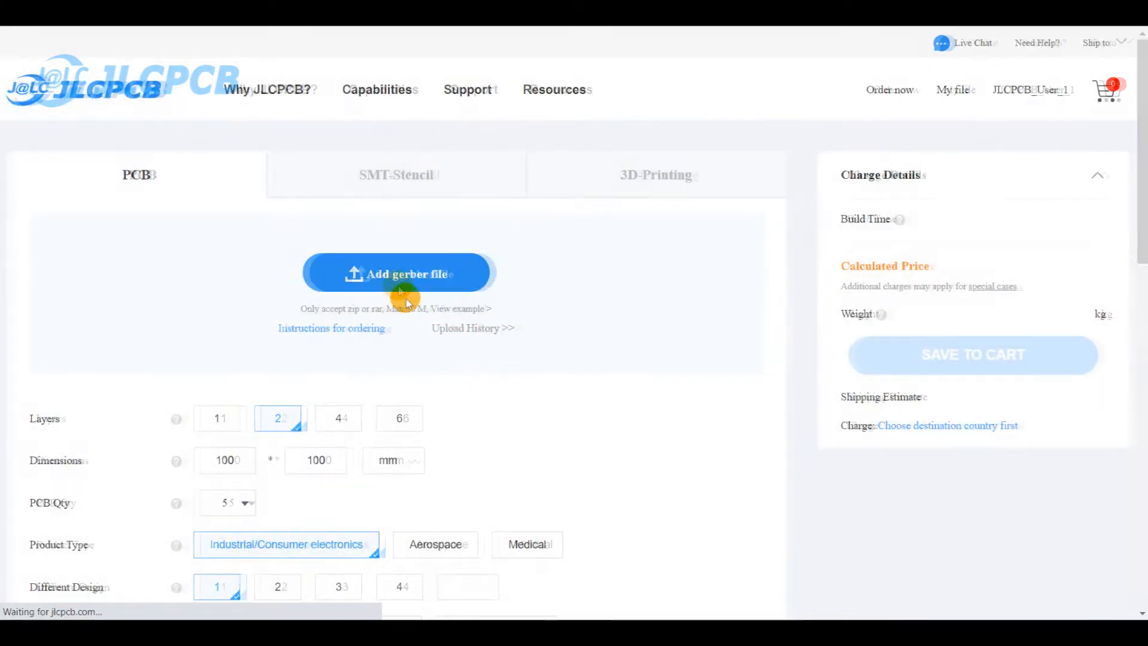
pyautogui.click(395, 273)
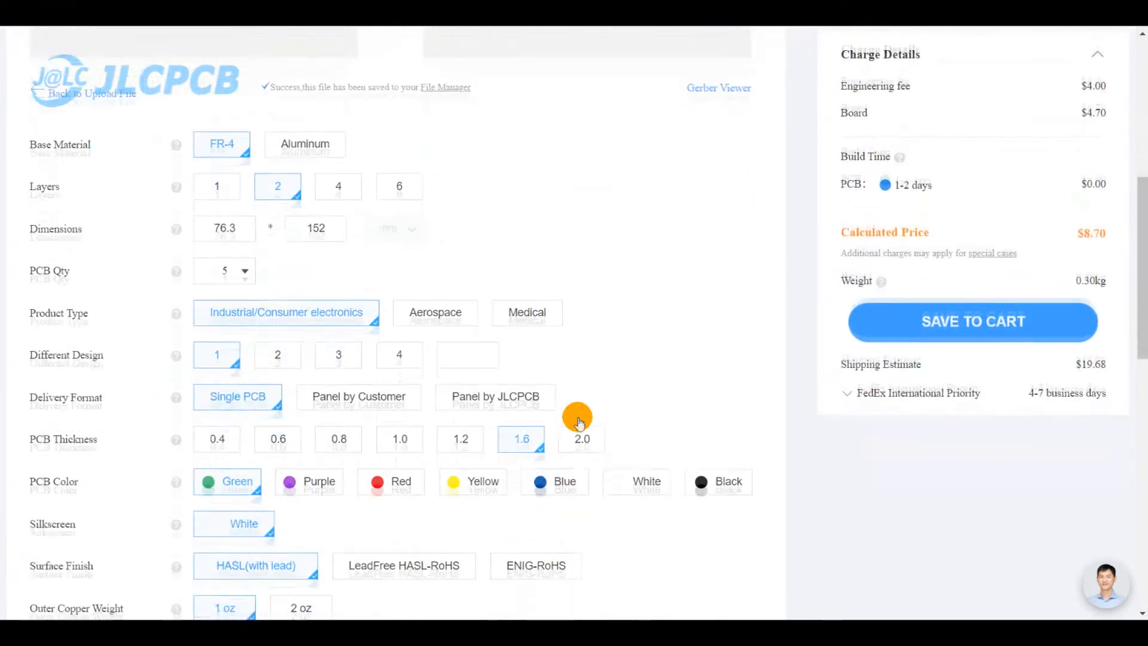
pyautogui.click(718, 481)
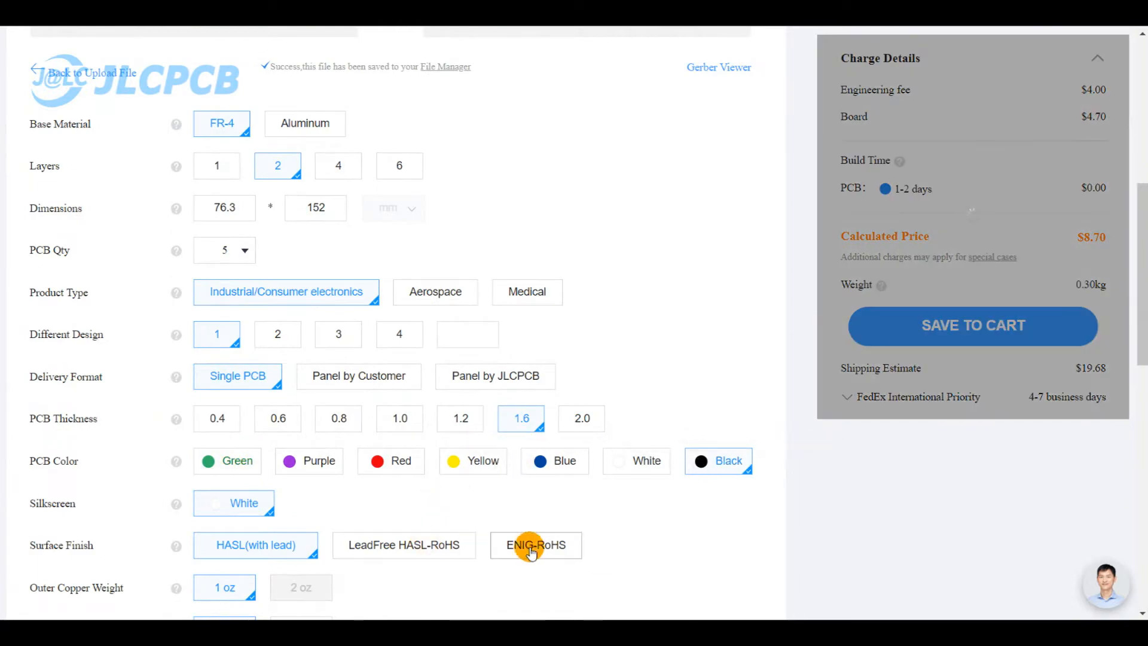
pyautogui.scroll(3)
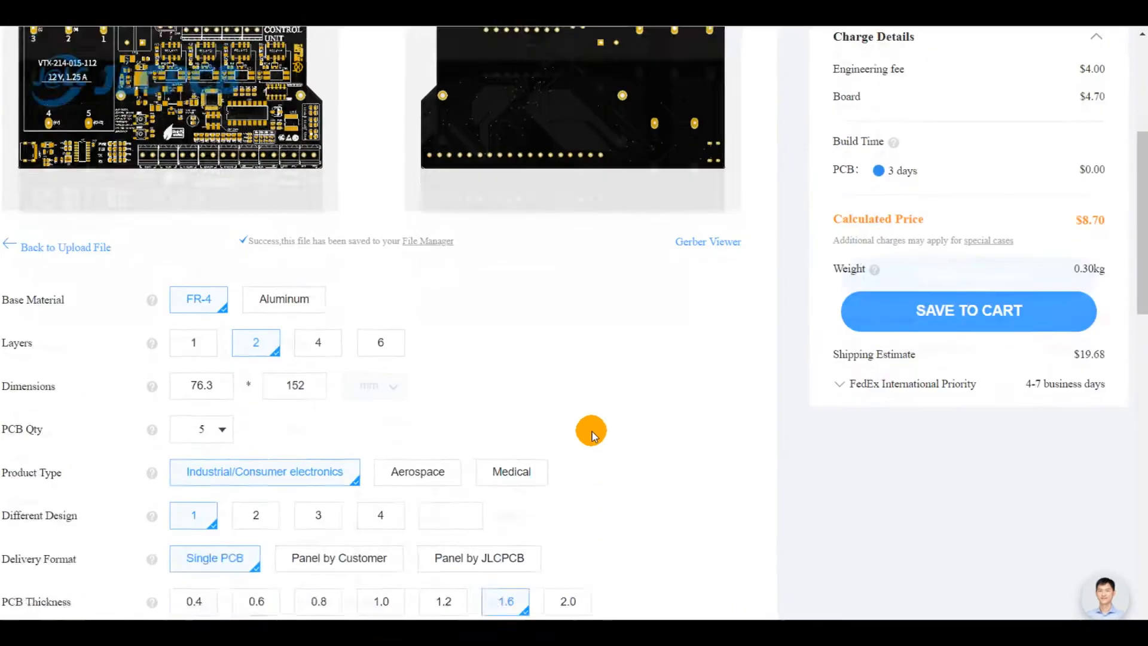
pyautogui.scroll(-3)
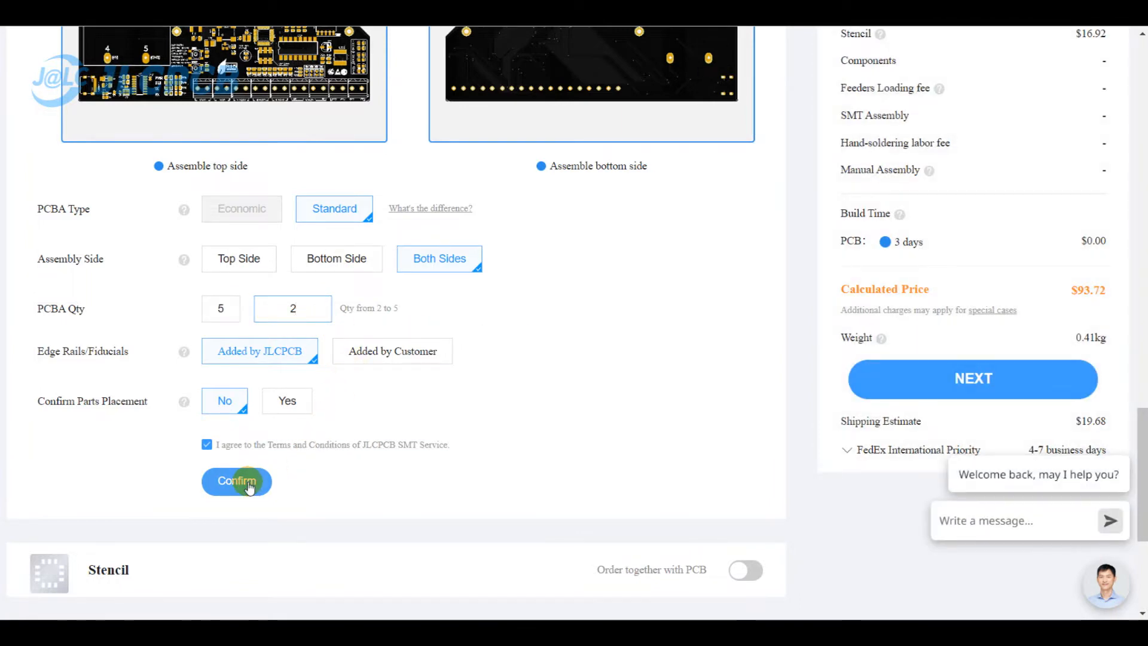
pyautogui.click(237, 481)
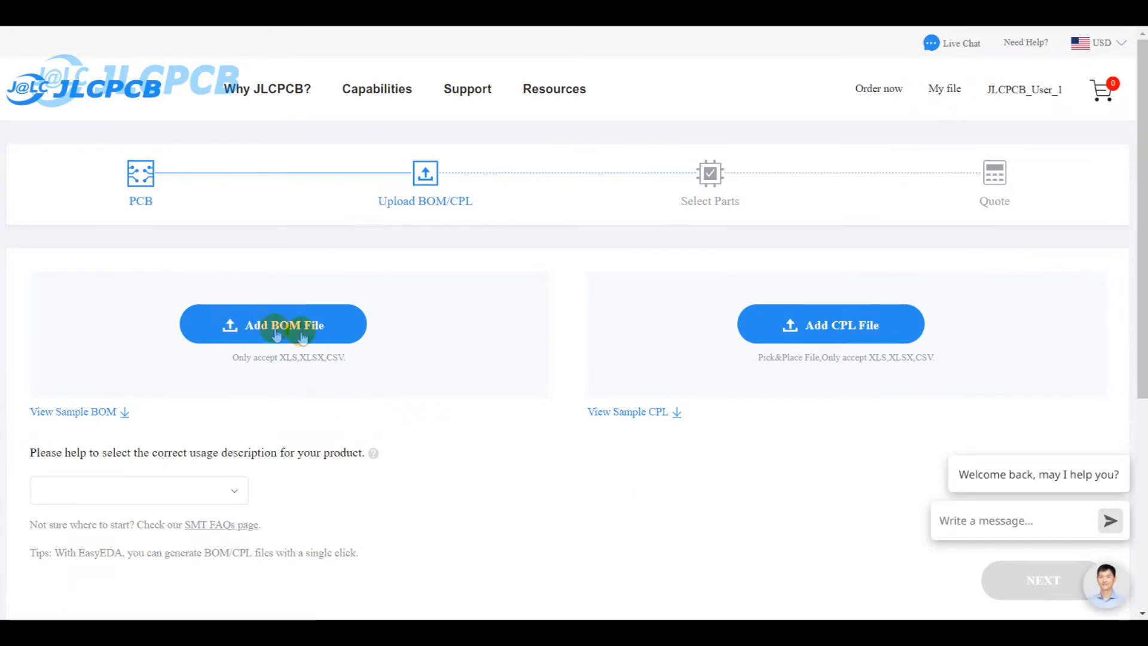
# Upload BOM.csv and PickAndPlace.csv, and set usage to Research/Education/DIY/Entertainment.
pyautogui.click(272, 324)
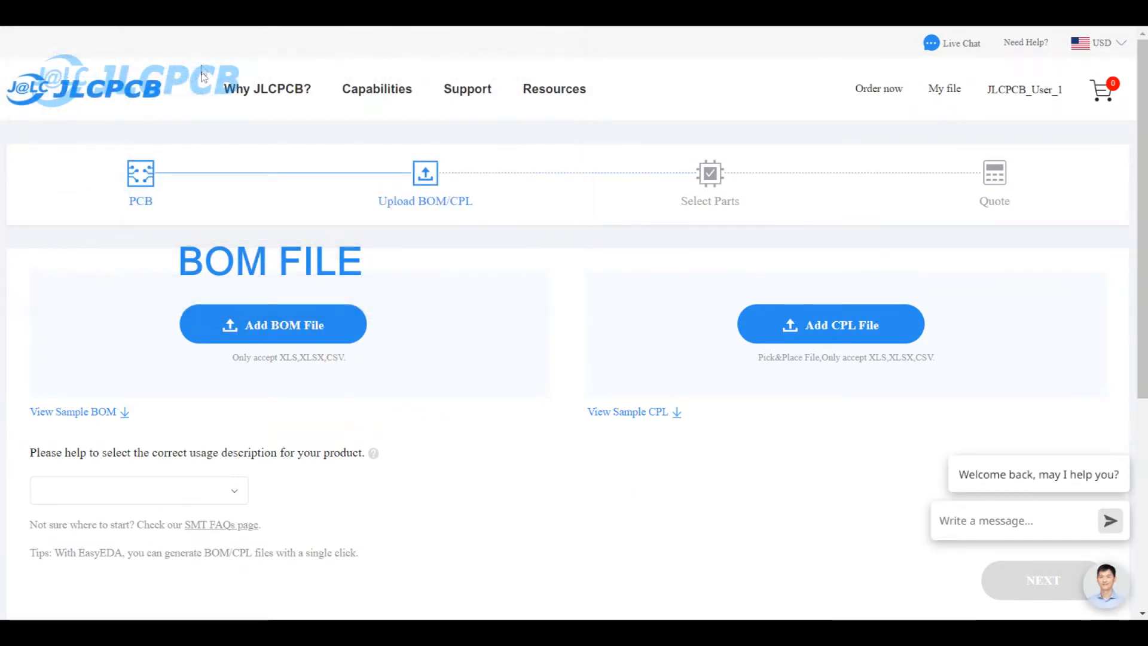
pyautogui.click(273, 324)
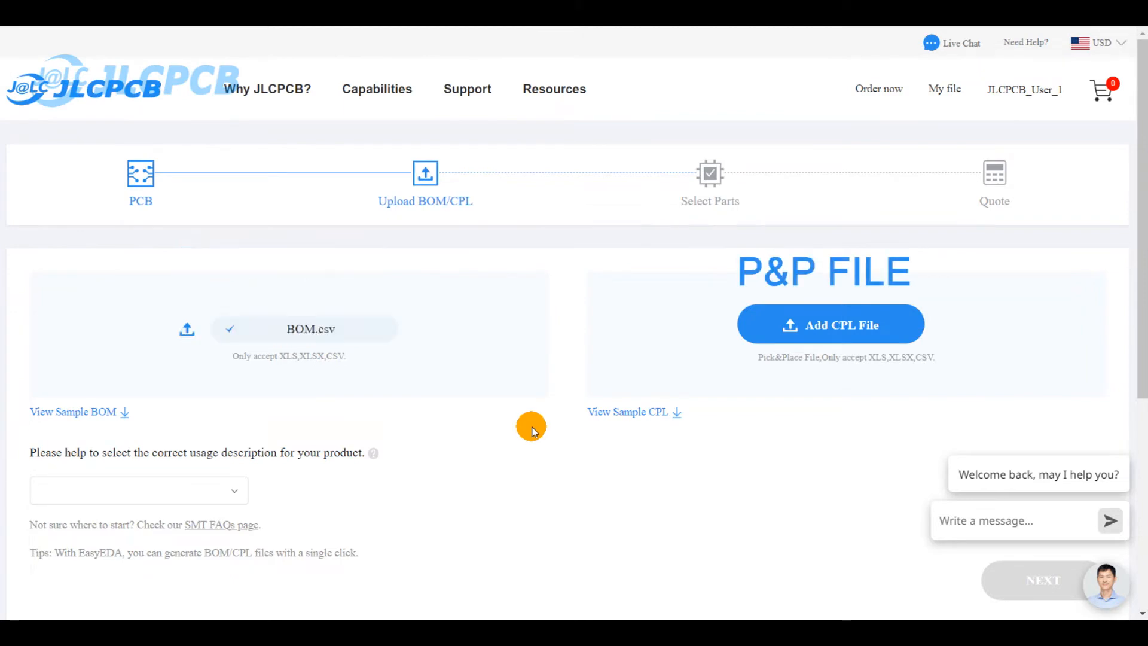
pyautogui.click(831, 324)
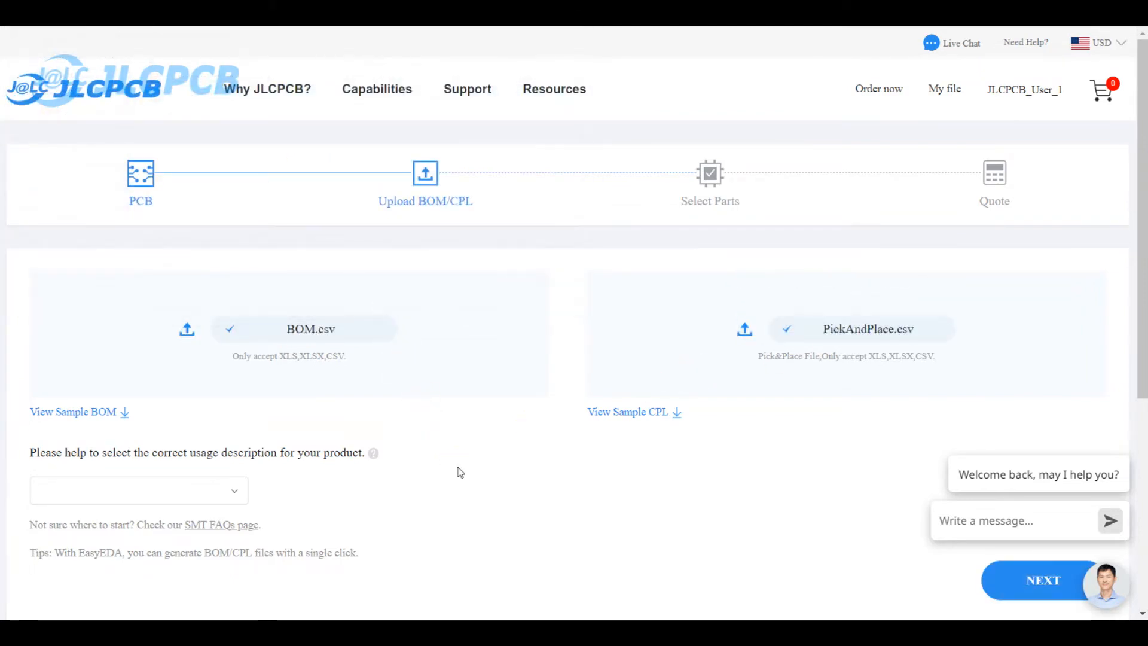
pyautogui.scroll(-3)
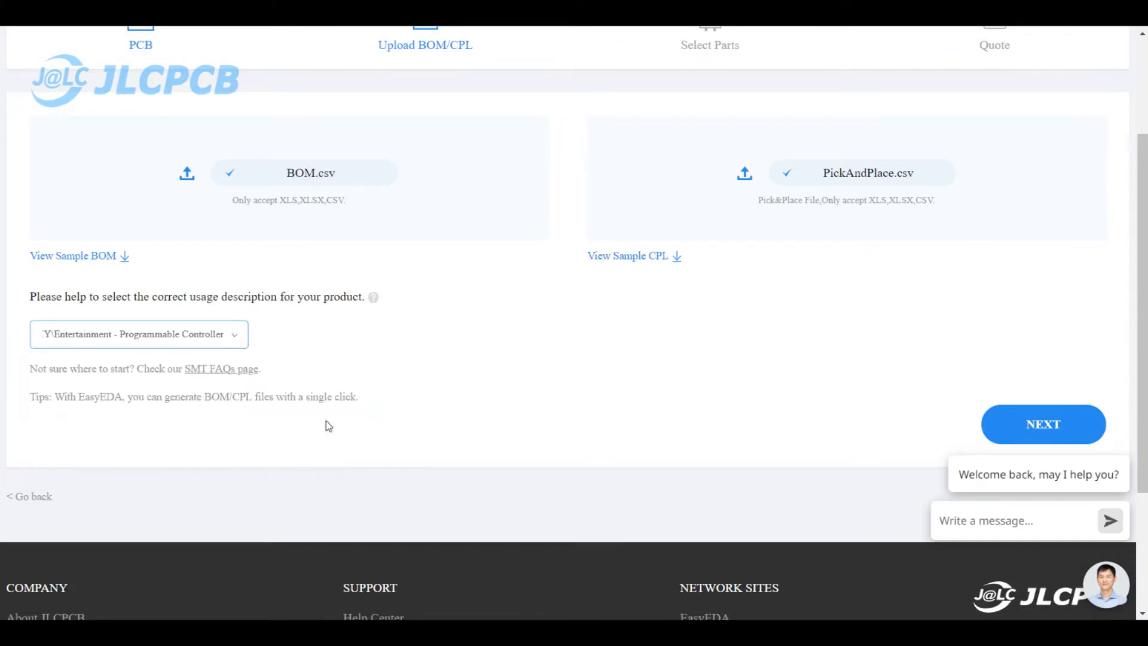
pyautogui.click(1043, 424)
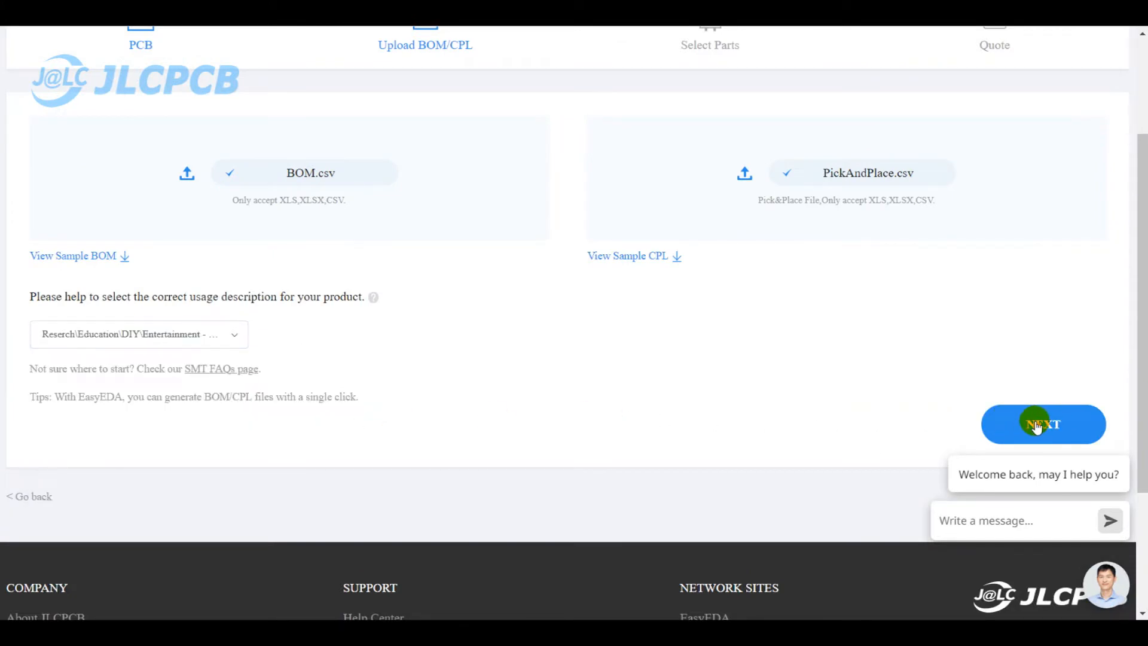
# Check the matched BOM parts table and continue to the Quote step.
pyautogui.click(1043, 424)
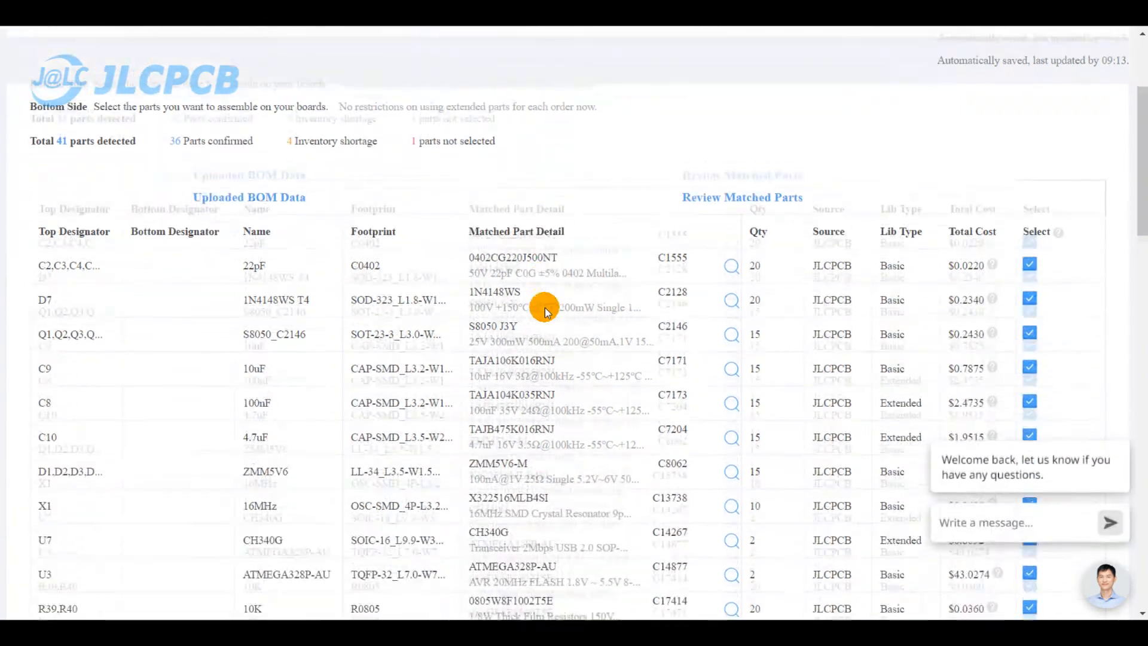
pyautogui.scroll(-3)
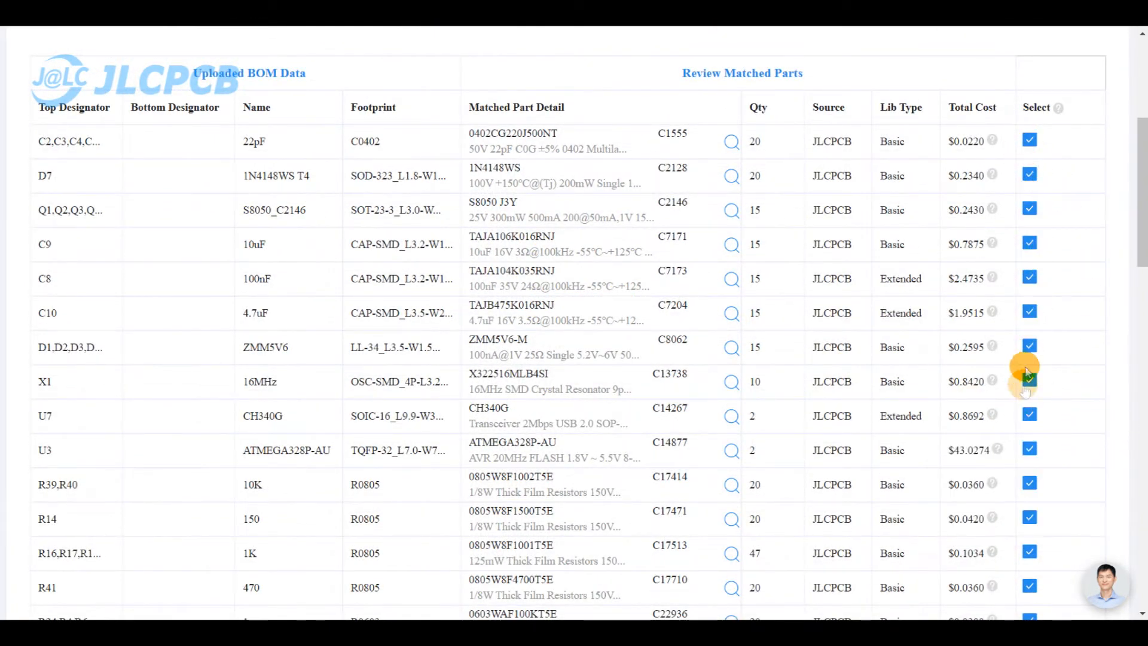
pyautogui.scroll(-3)
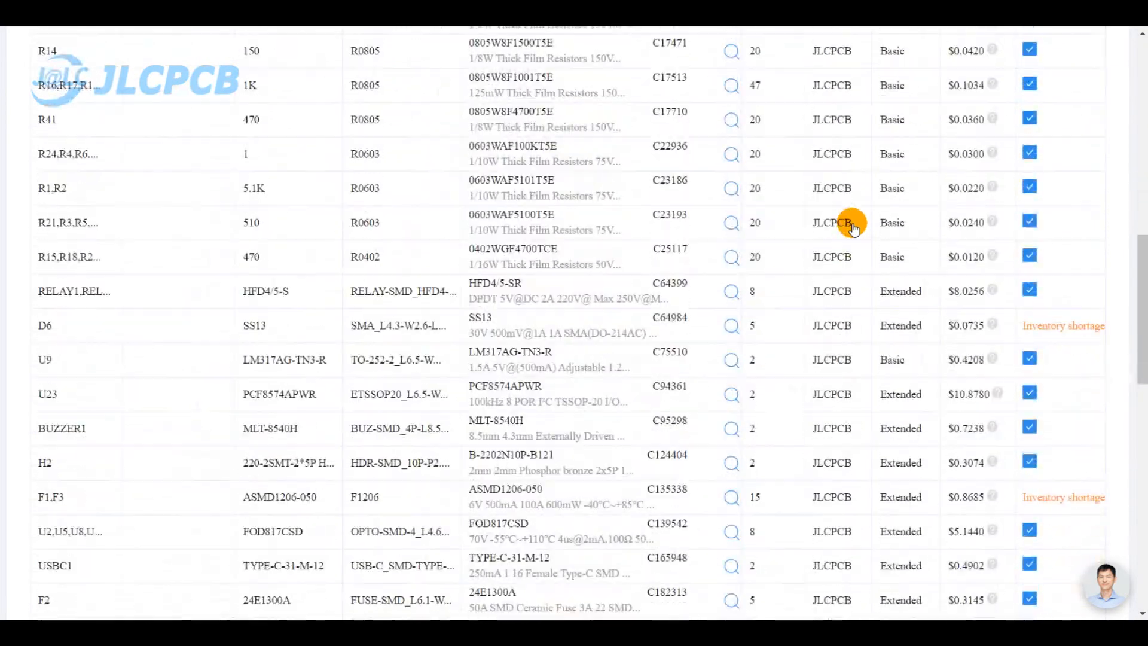
pyautogui.click(730, 325)
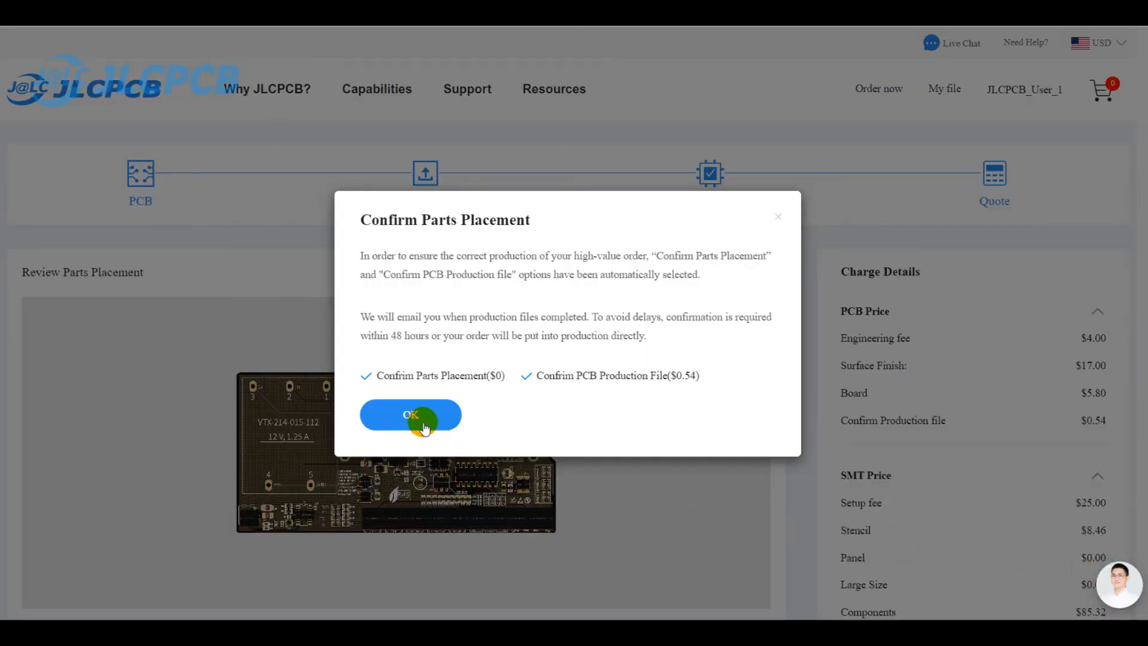
# Accept the parts placement notice and review the 36 selected parts and $201.27 total.
pyautogui.click(410, 414)
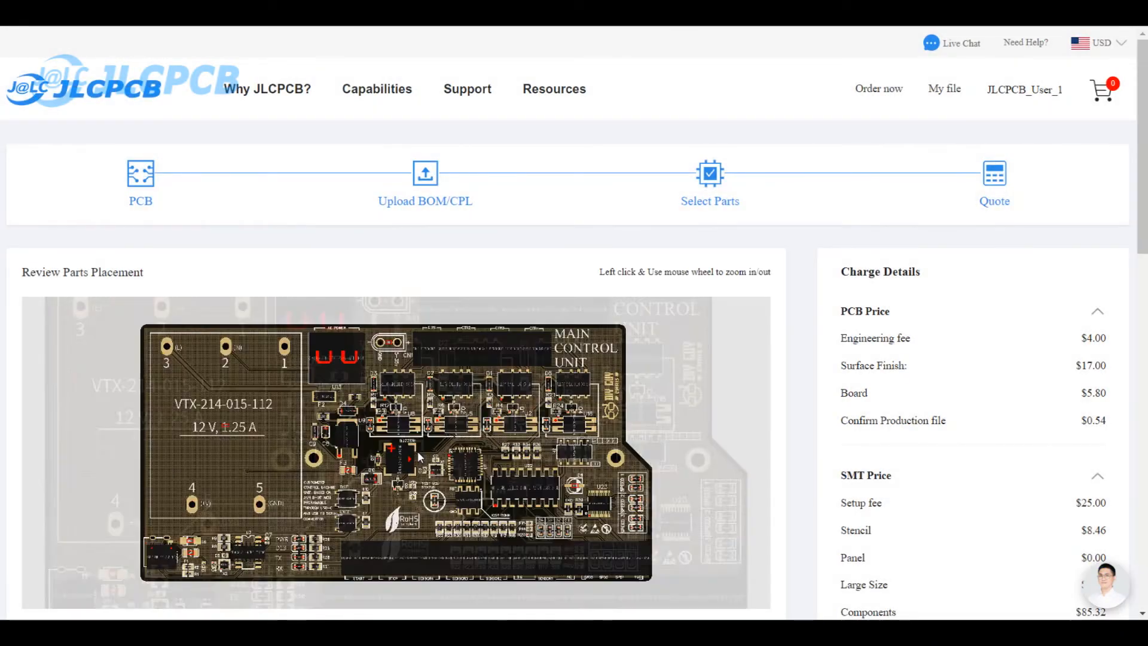
pyautogui.scroll(-3)
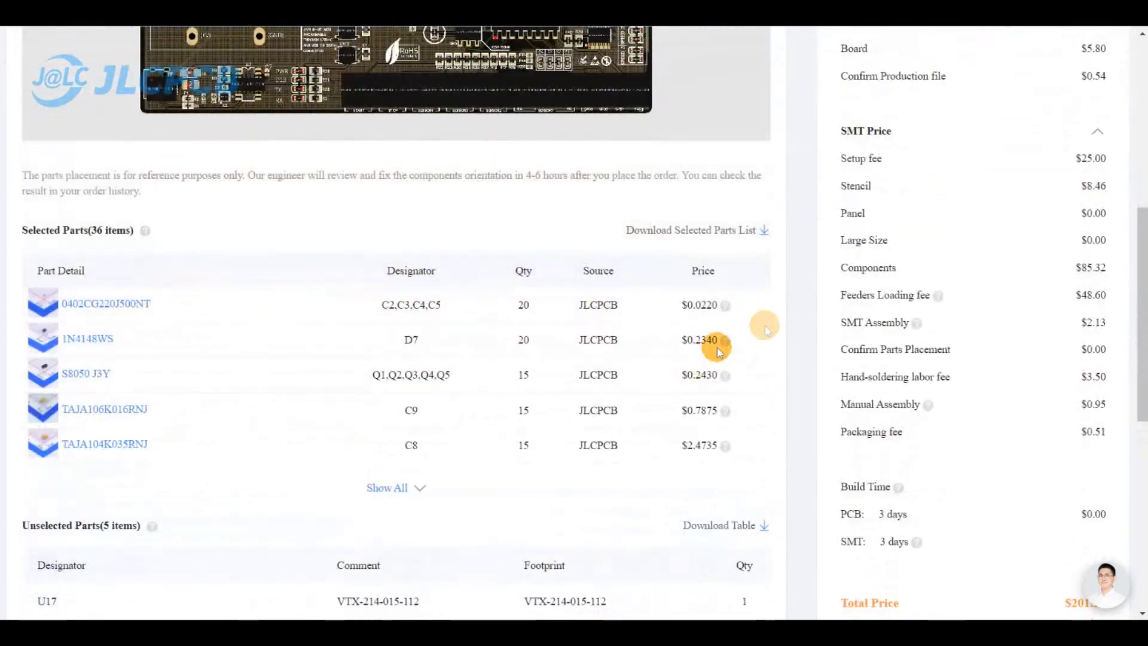
pyautogui.scroll(-3)
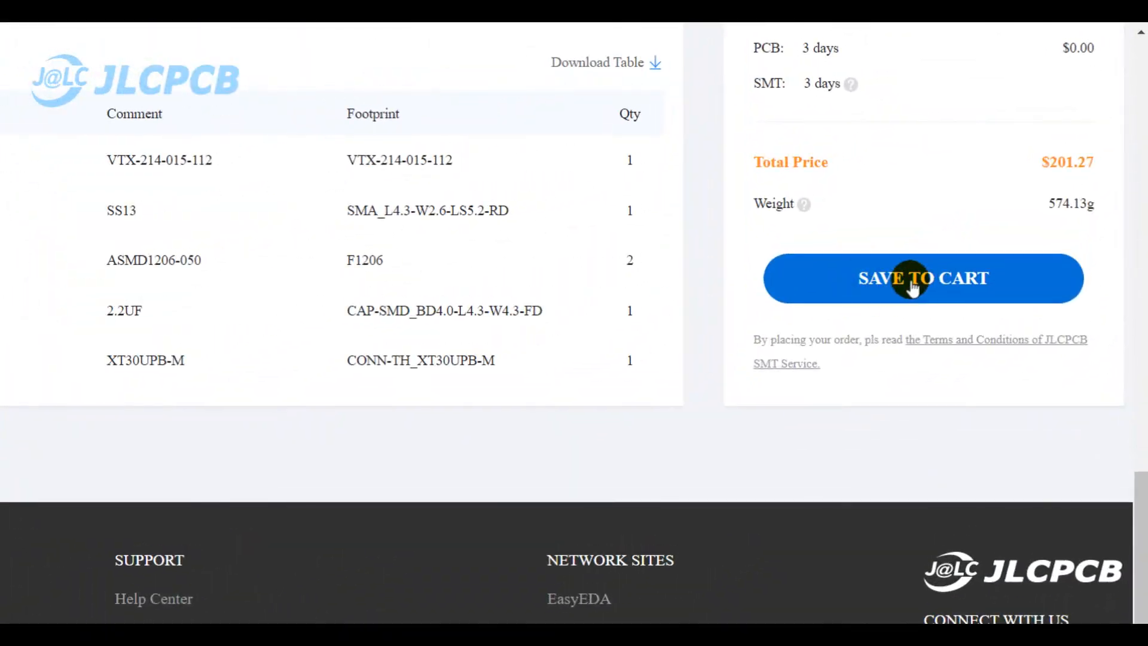